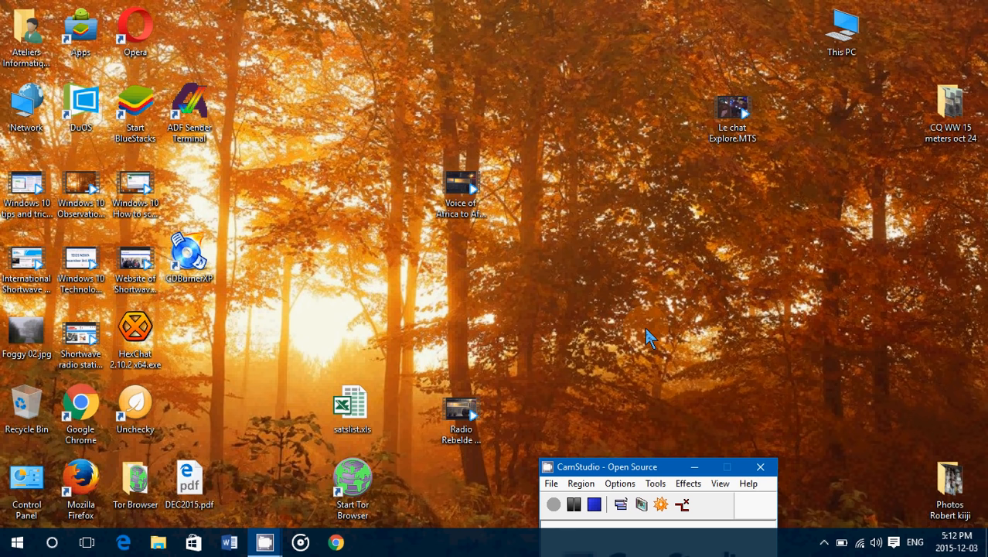
pyautogui.moveTo(510, 170)
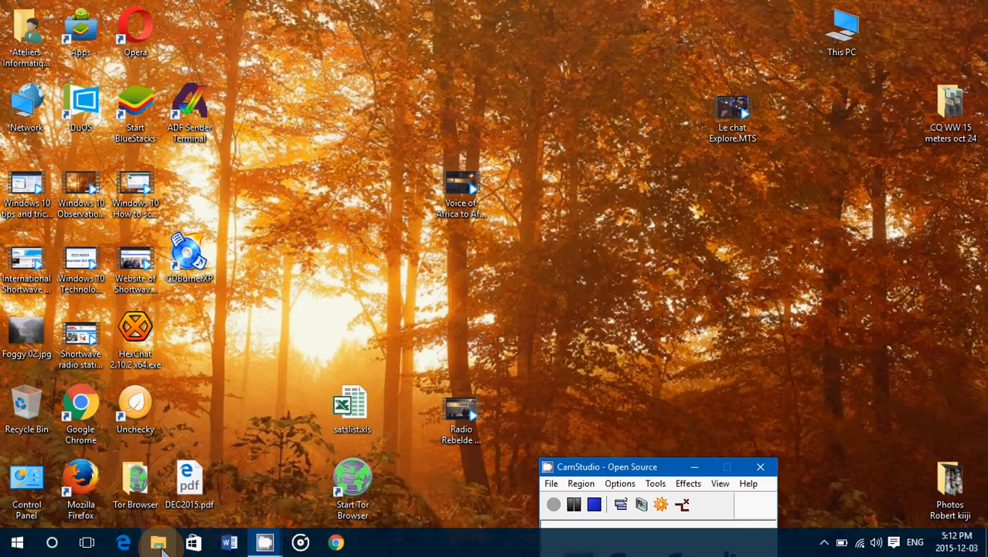
# - Launch File Explorer from the taskbar, landing on Quick access
pyautogui.click(158, 543)
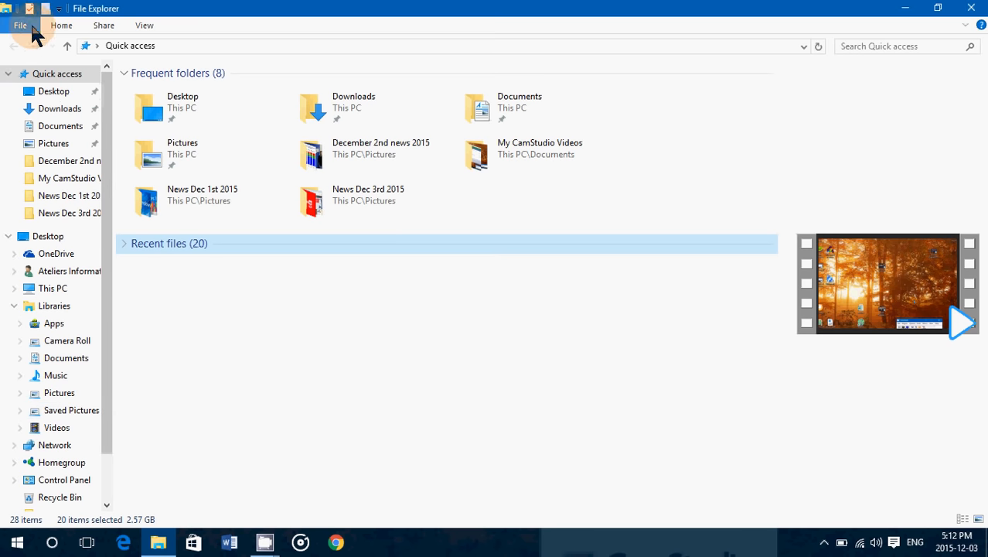
# - Widen the navigation pane so folder names fit and expand This PC in the tree
pyautogui.click(143, 25)
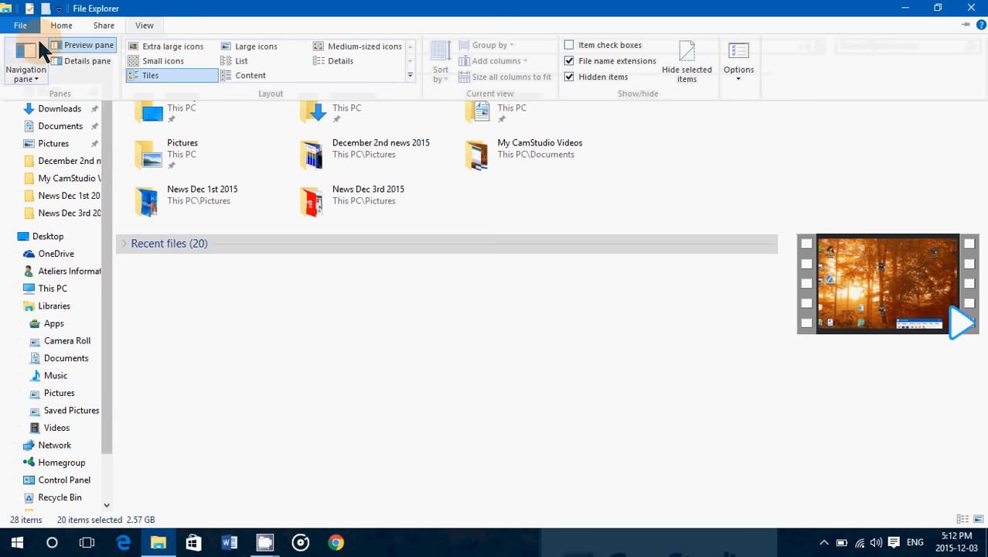
pyautogui.click(26, 69)
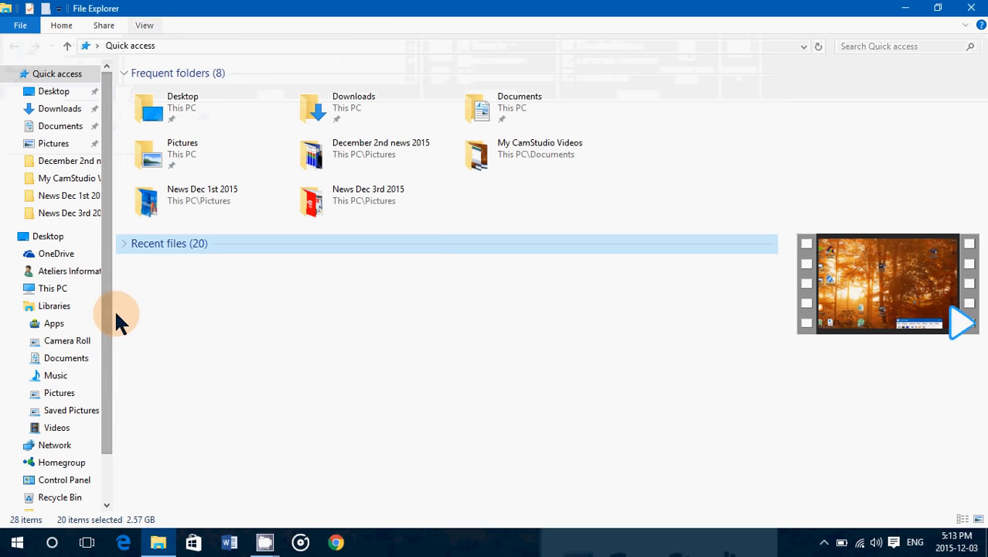
pyautogui.moveTo(116, 314); pyautogui.dragTo(161, 314)
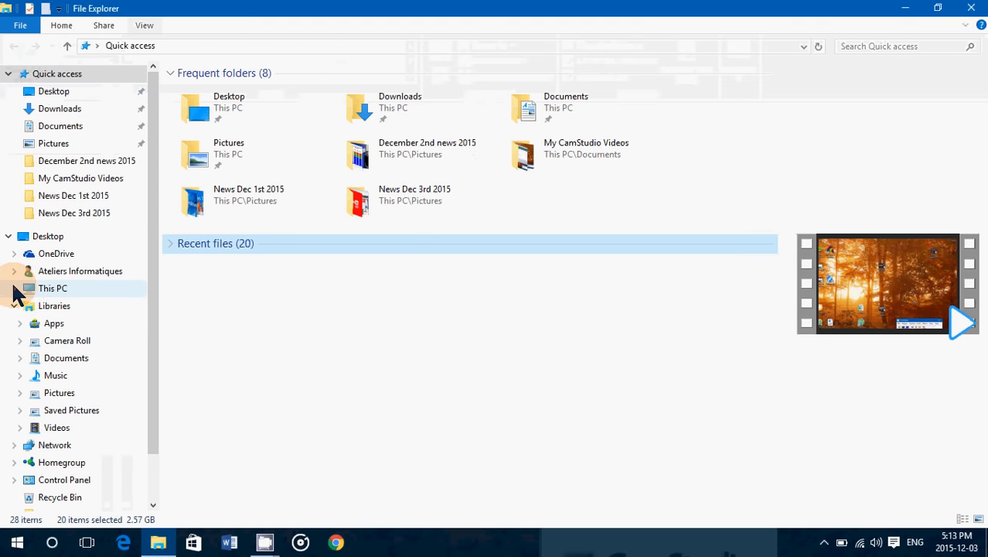
pyautogui.click(15, 288)
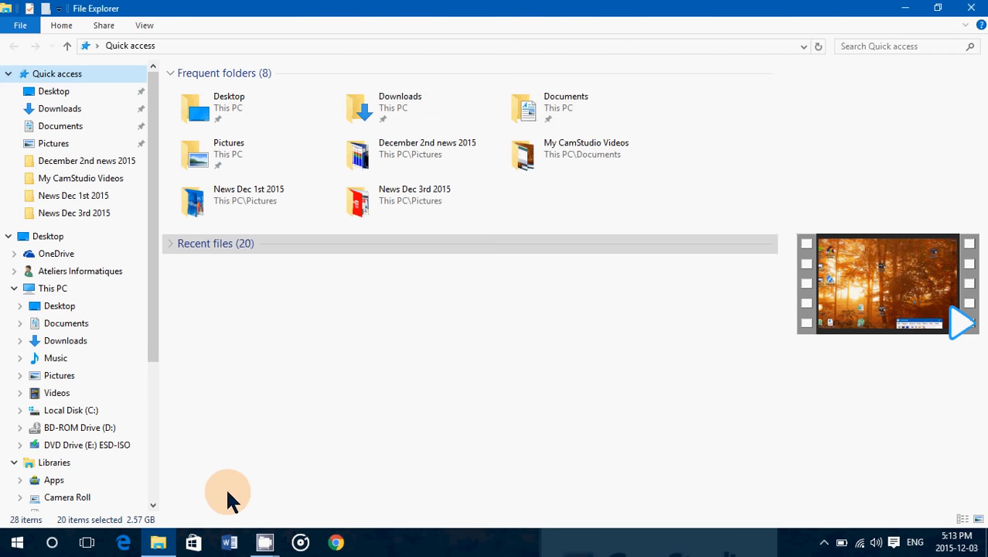
pyautogui.moveTo(208, 309)
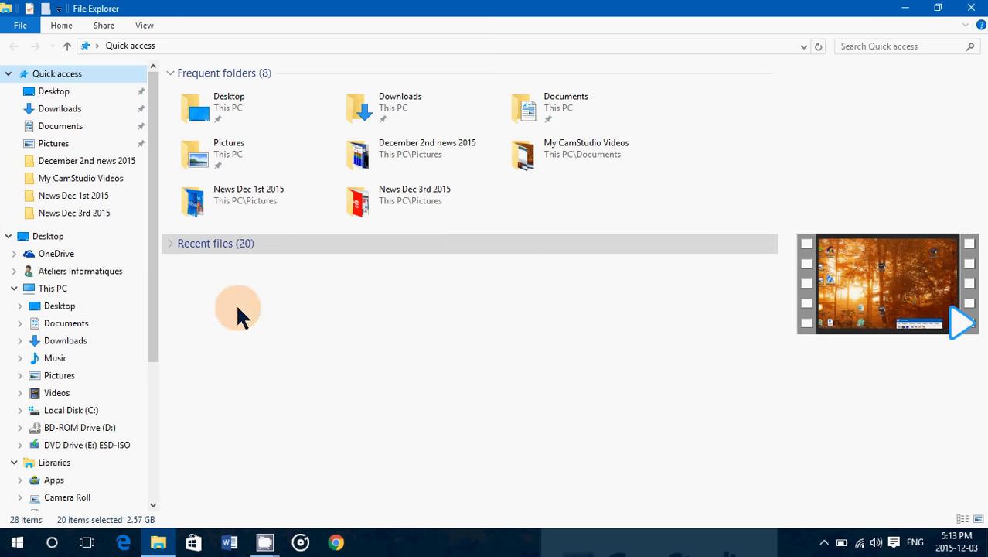
# - Move unchecky_setup.exe from Downloads into Documents and view Documents to confirm
pyautogui.click(60, 108)
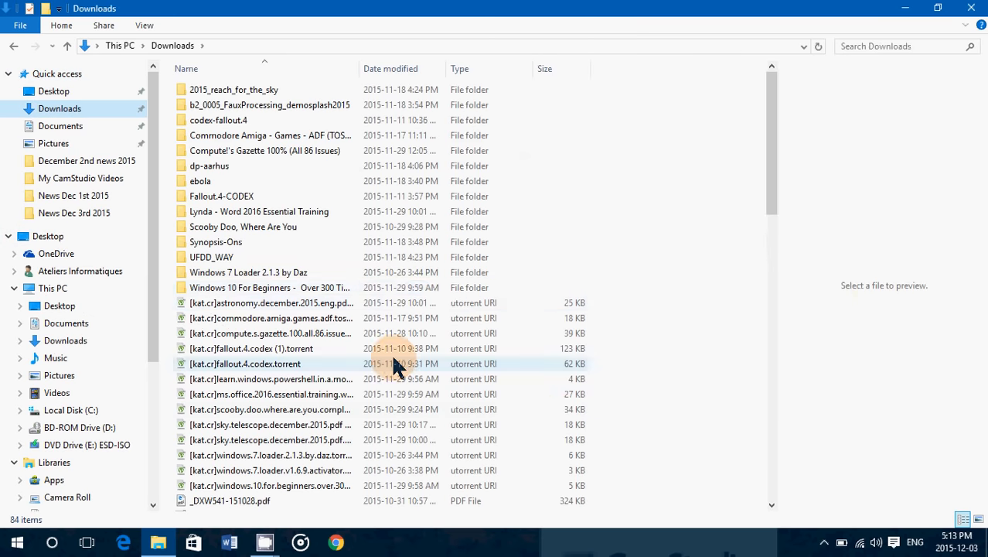
pyautogui.scroll(-3)
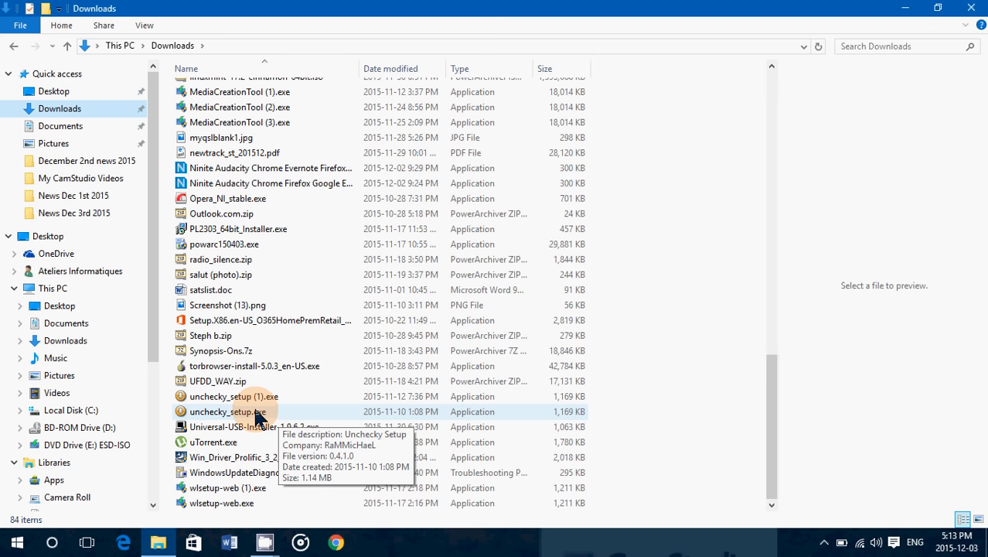
pyautogui.click(228, 412)
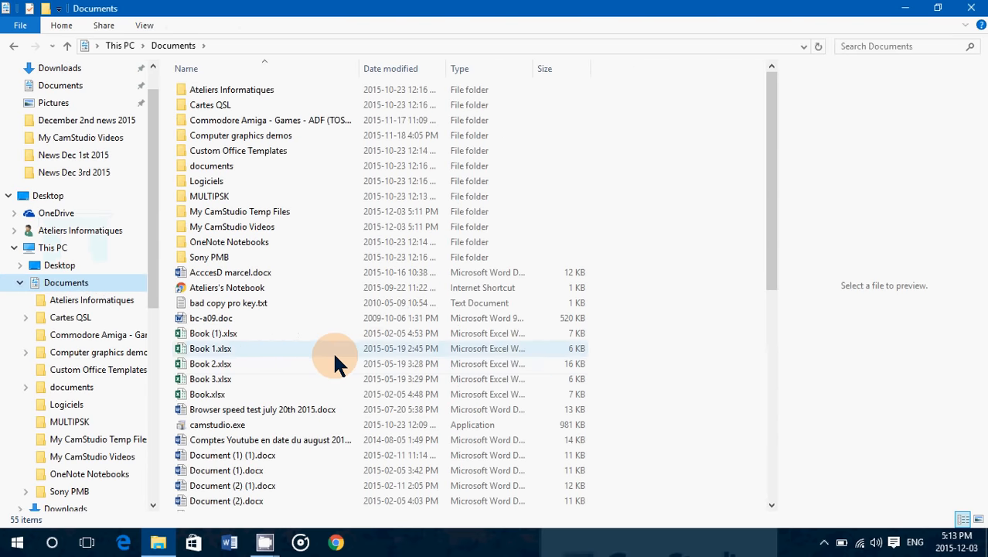
pyautogui.scroll(-3)
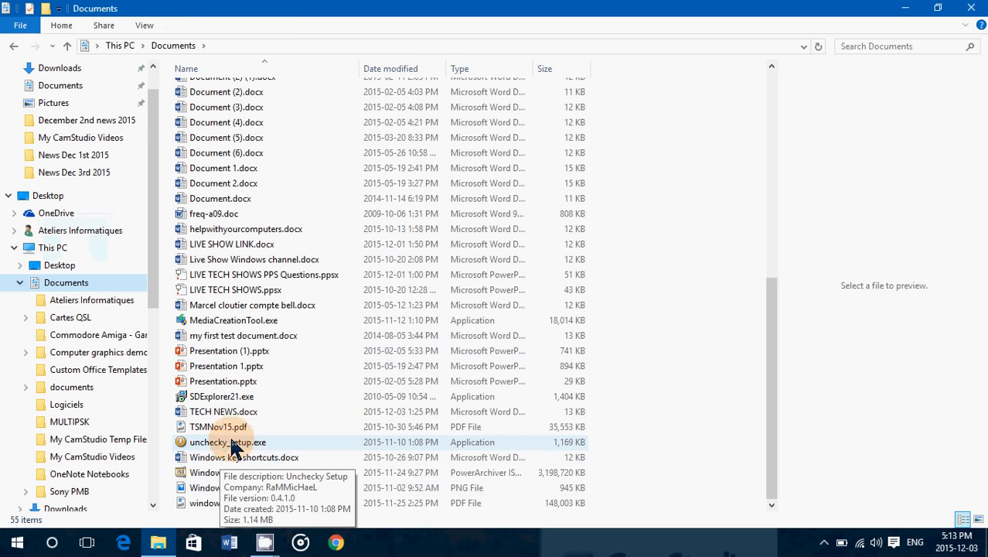
pyautogui.moveTo(155, 418)
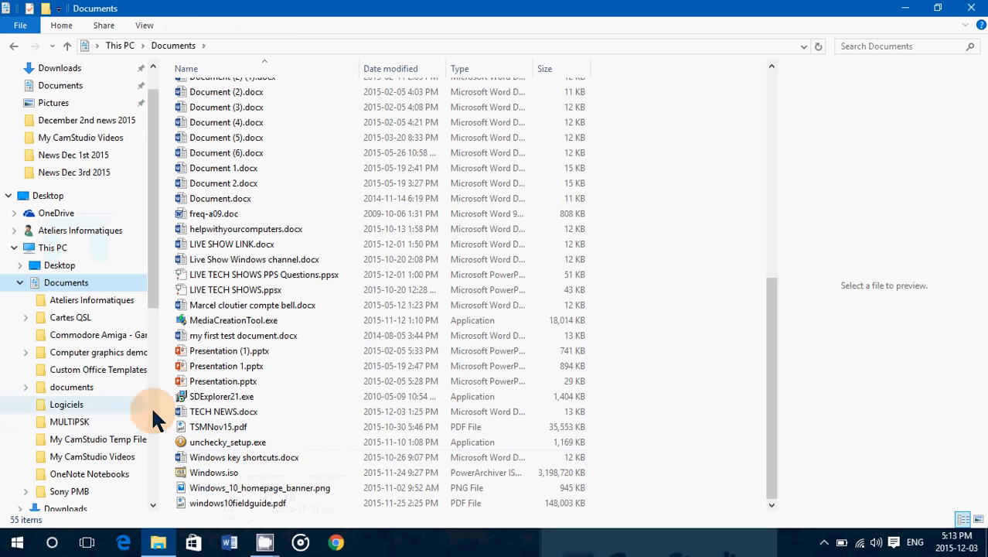
pyautogui.moveTo(290, 447)
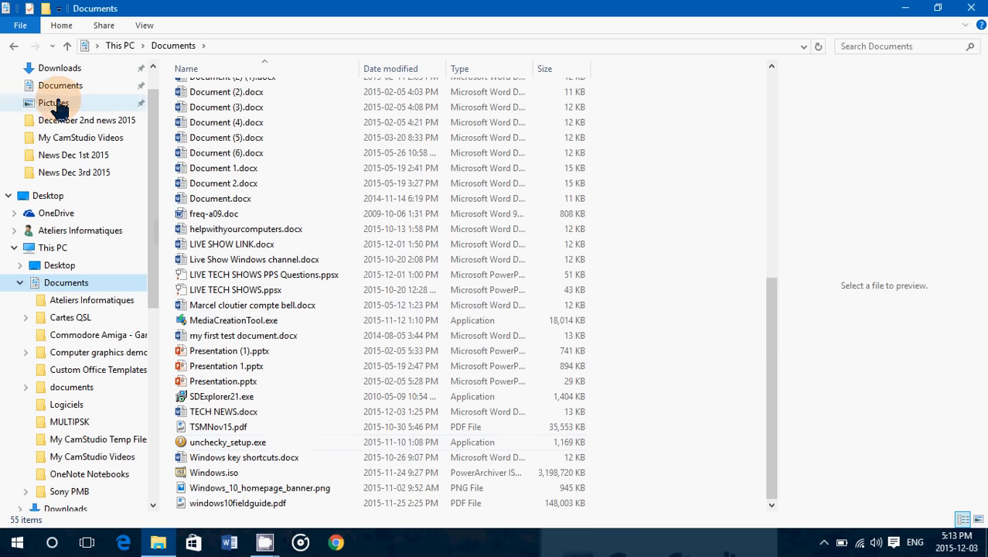
# - Cut Win_Driver_Prolific_3_2_0_0.exe from the Downloads folder
pyautogui.click(60, 67)
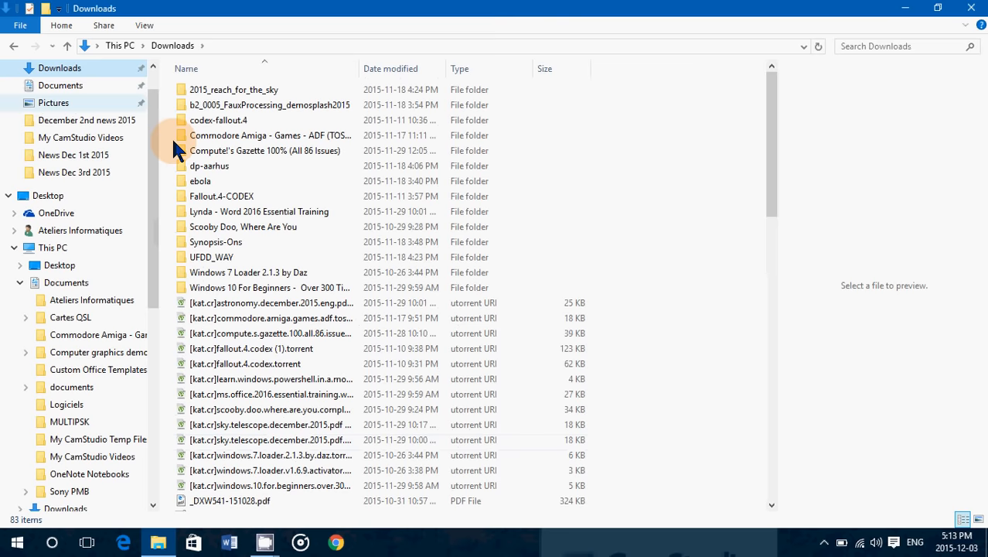
pyautogui.scroll(-3)
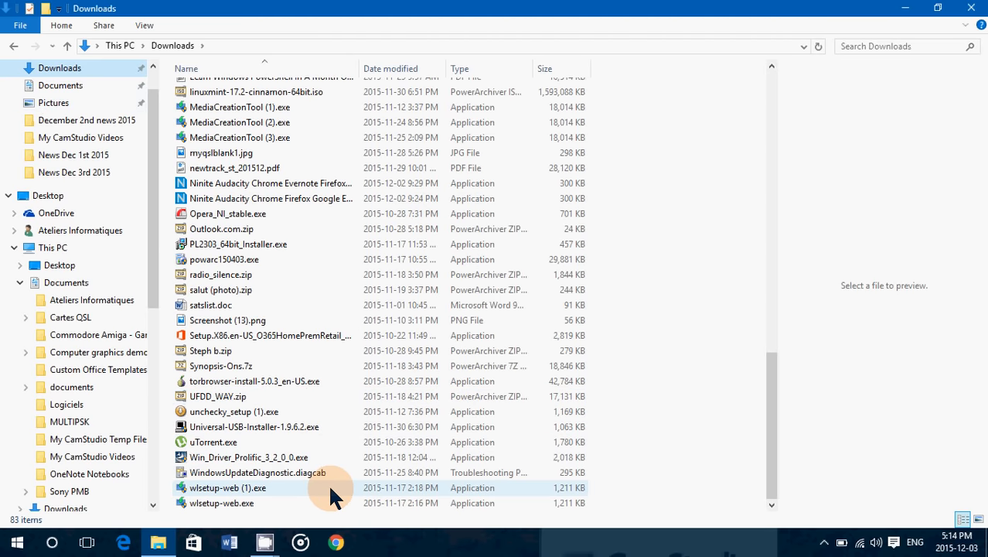
pyautogui.moveTo(248, 460)
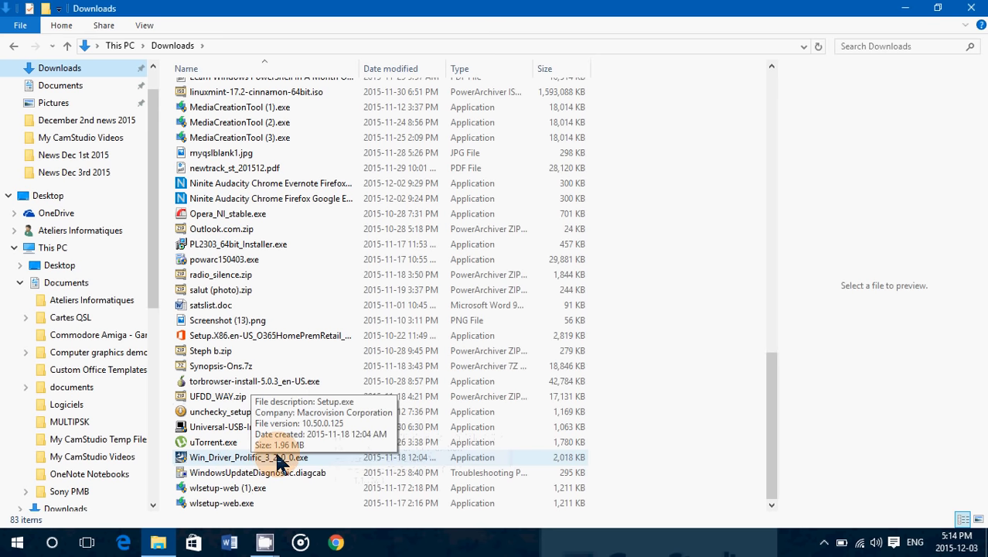
pyautogui.rightClick(248, 457)
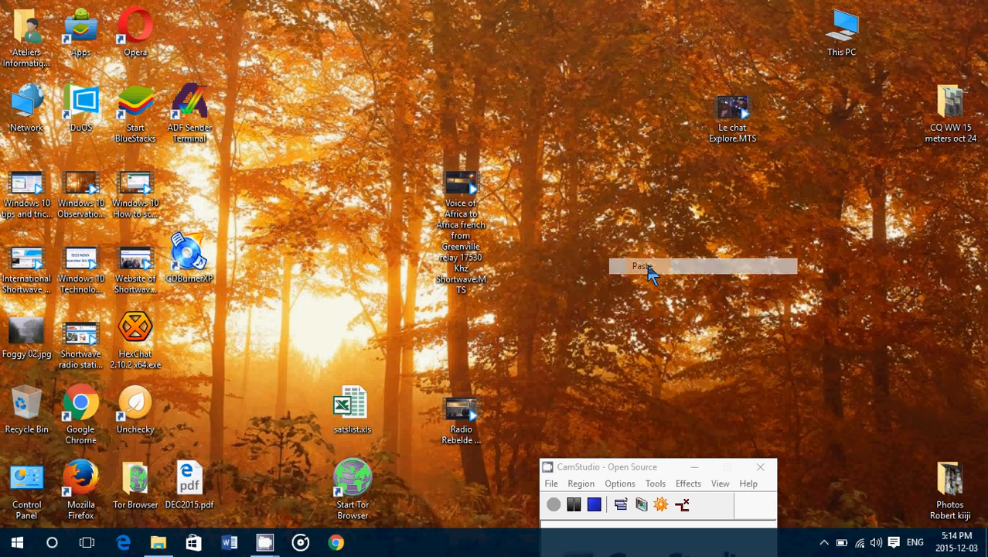
# - Paste Win_Driver_Prolific_3_2_0_0.exe onto the Windows desktop
pyautogui.click(643, 266)
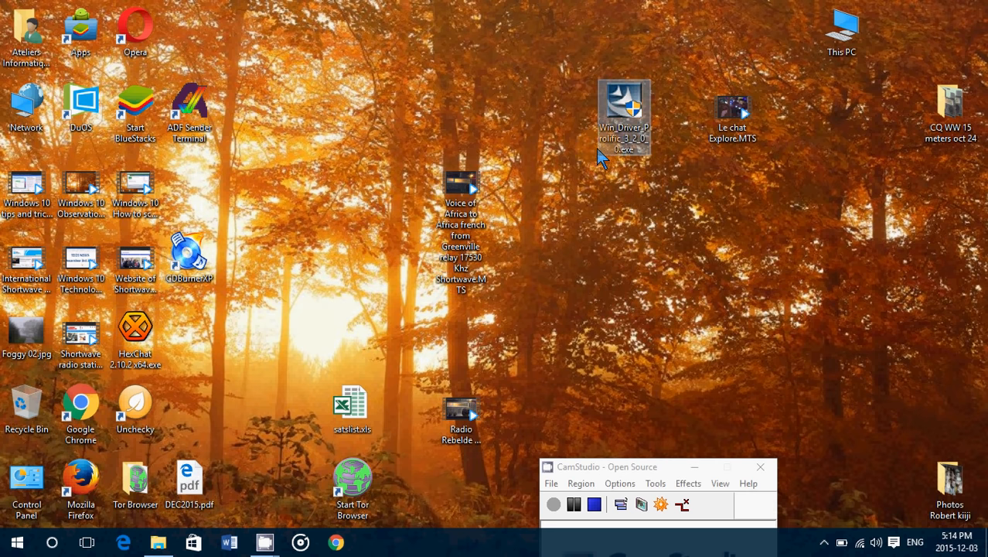
pyautogui.moveTo(265, 541)
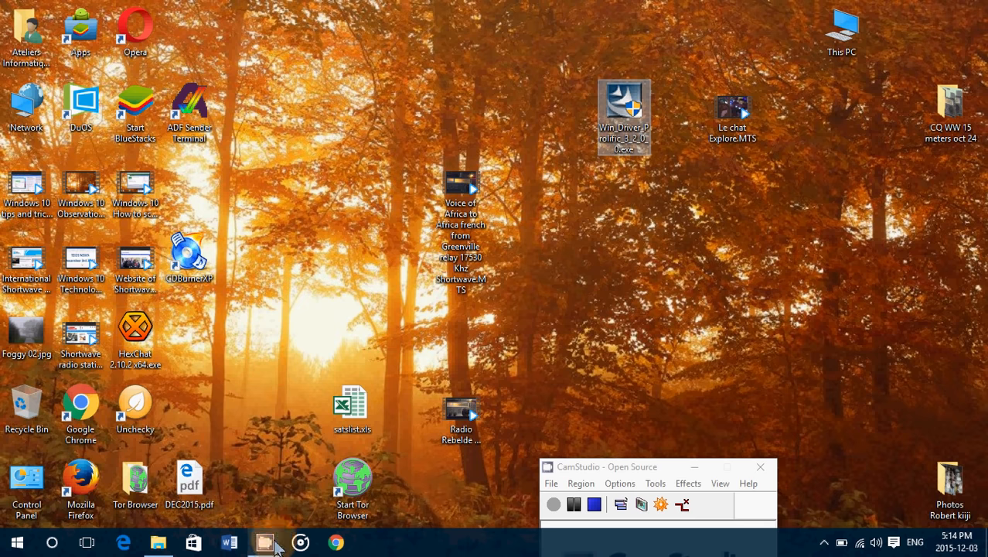
# - Restore the Downloads window, now listing 82 items without the Prolific installer
pyautogui.click(158, 542)
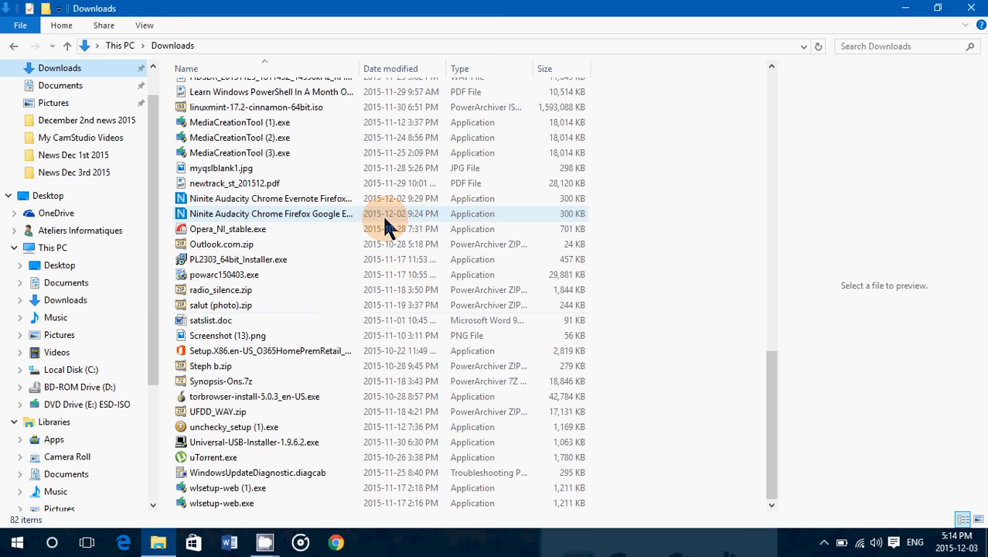
pyautogui.moveTo(661, 174)
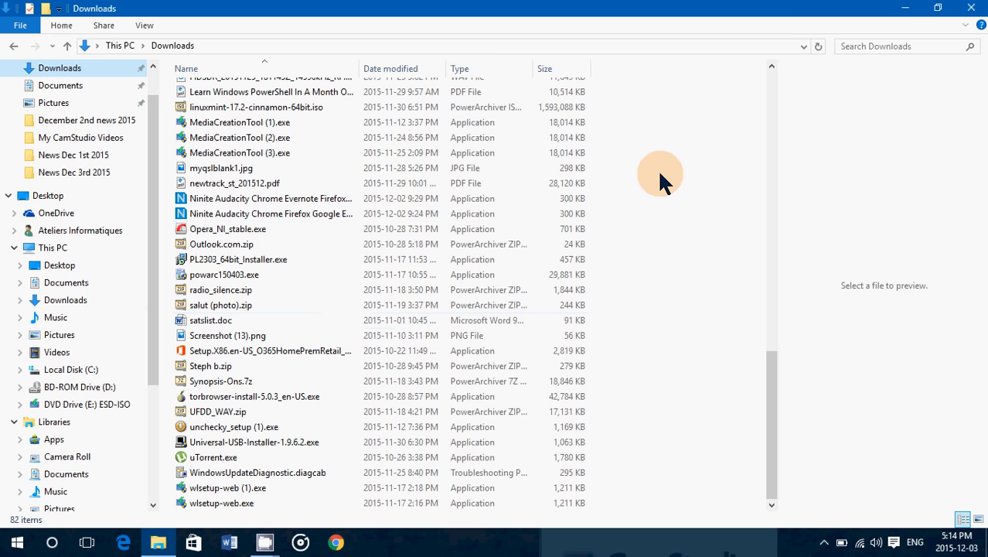
pyautogui.moveTo(751, 65)
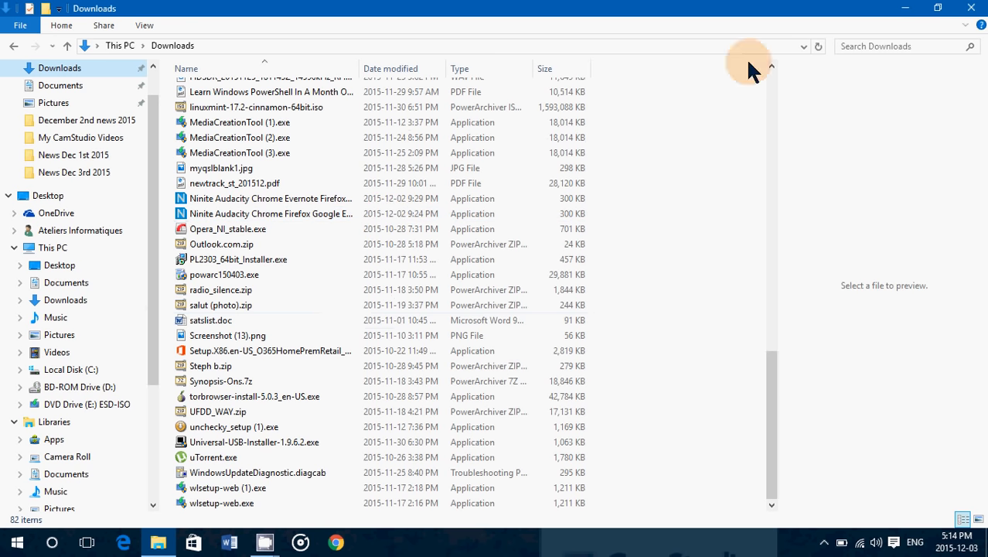